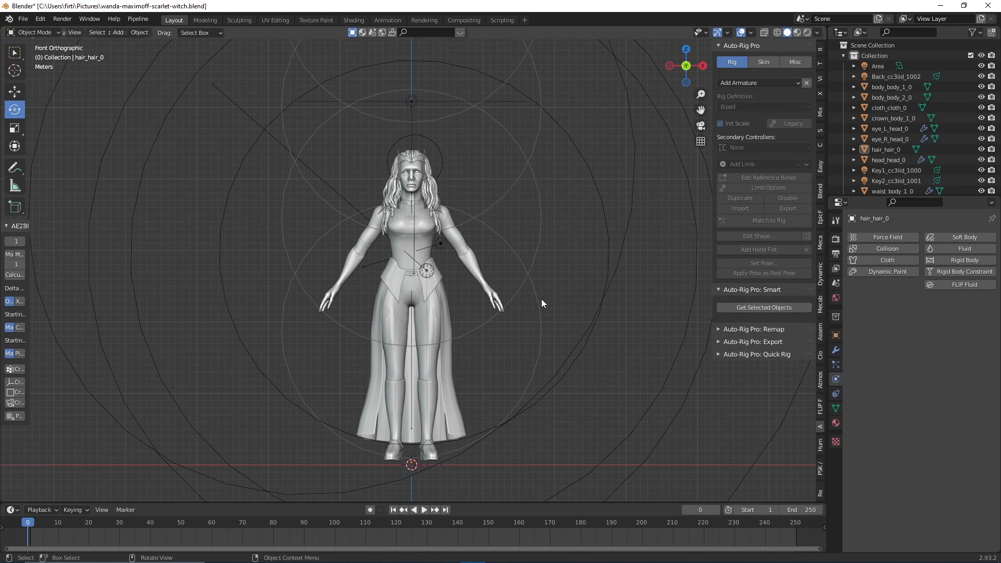
# - Hide hair_hair_0, cloth_cloth_0 and crown_body_1_0 in the Outliner and switch to front view
pyautogui.click(892, 86)
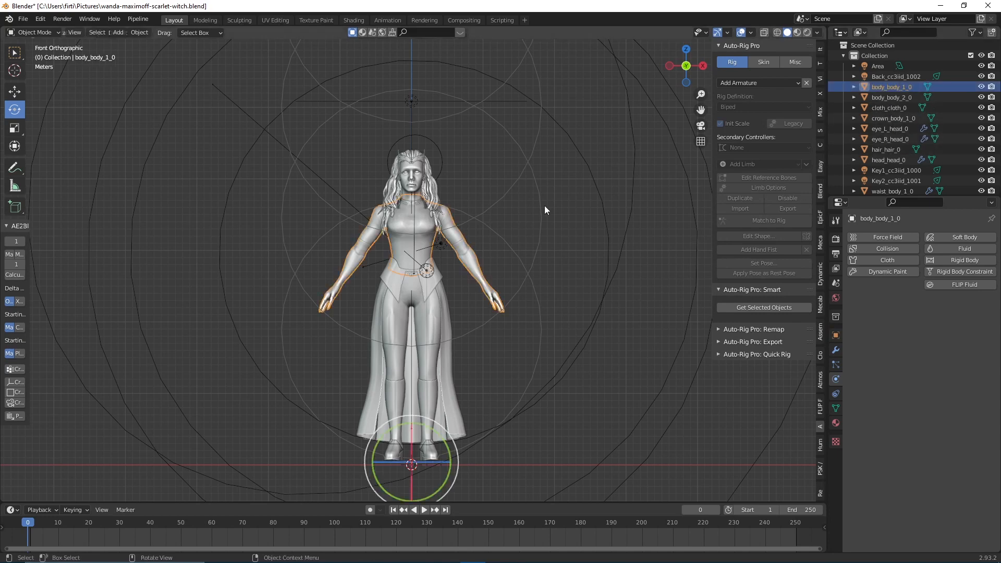
pyautogui.click(889, 159)
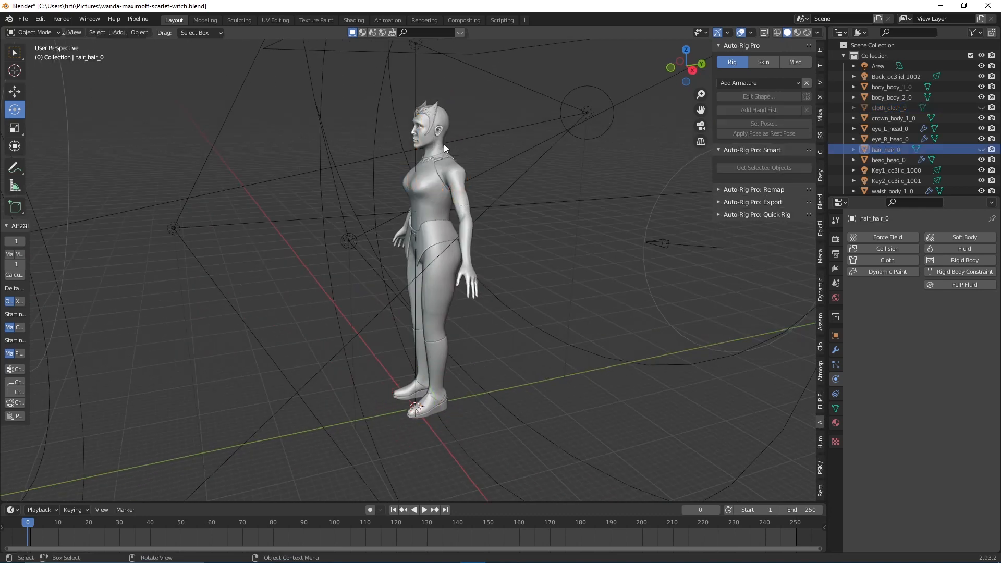
pyautogui.click(895, 118)
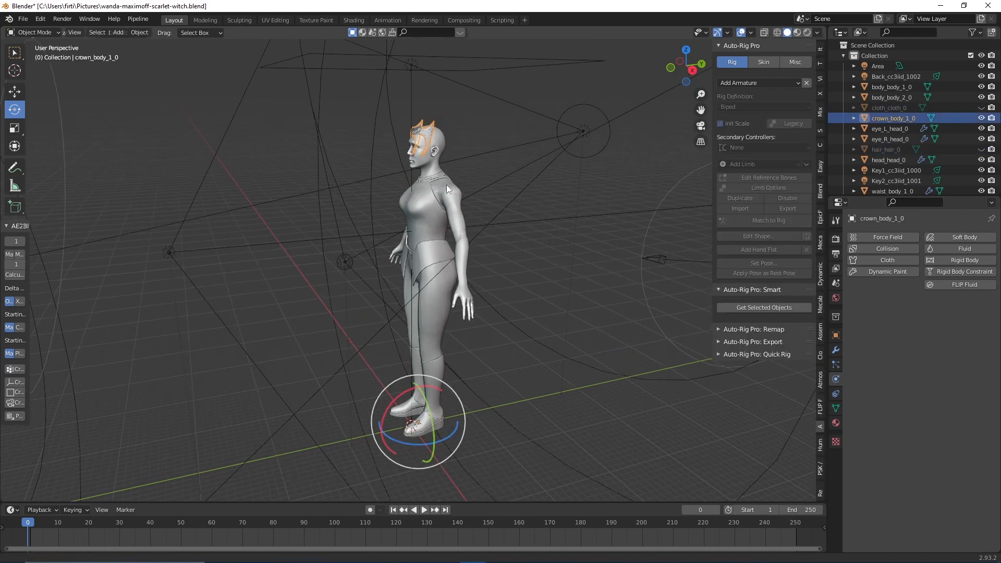
pyautogui.press('KP_1')
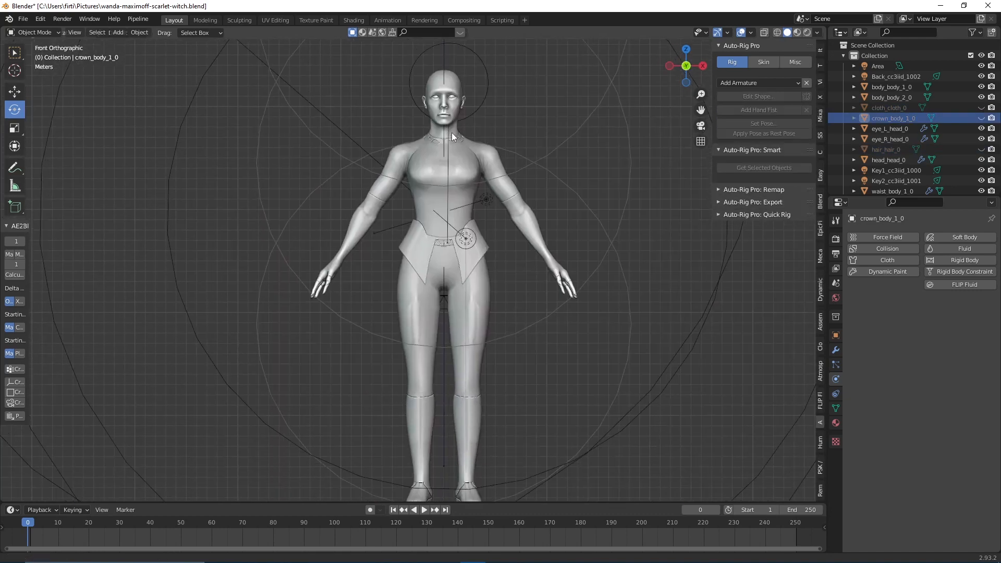
pyautogui.click(896, 170)
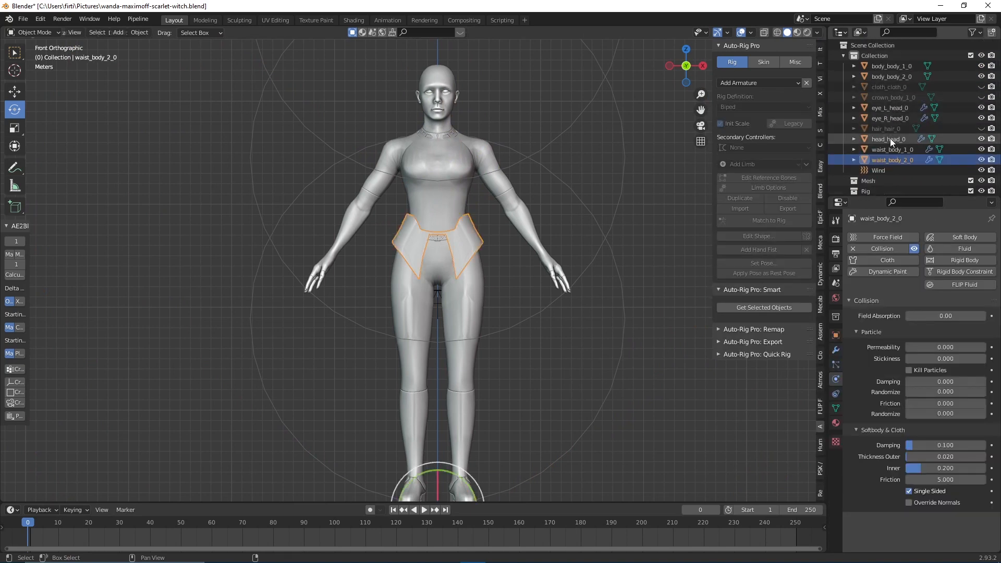
# - Select the body, head, eye and waist meshes and load them with Get Selected Objects
pyautogui.click(889, 118)
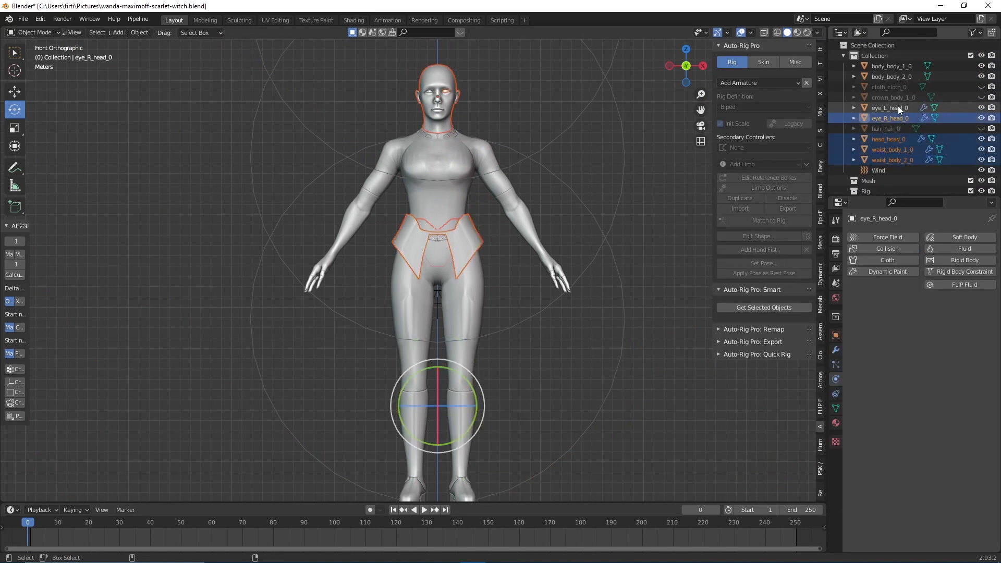
pyautogui.click(891, 76)
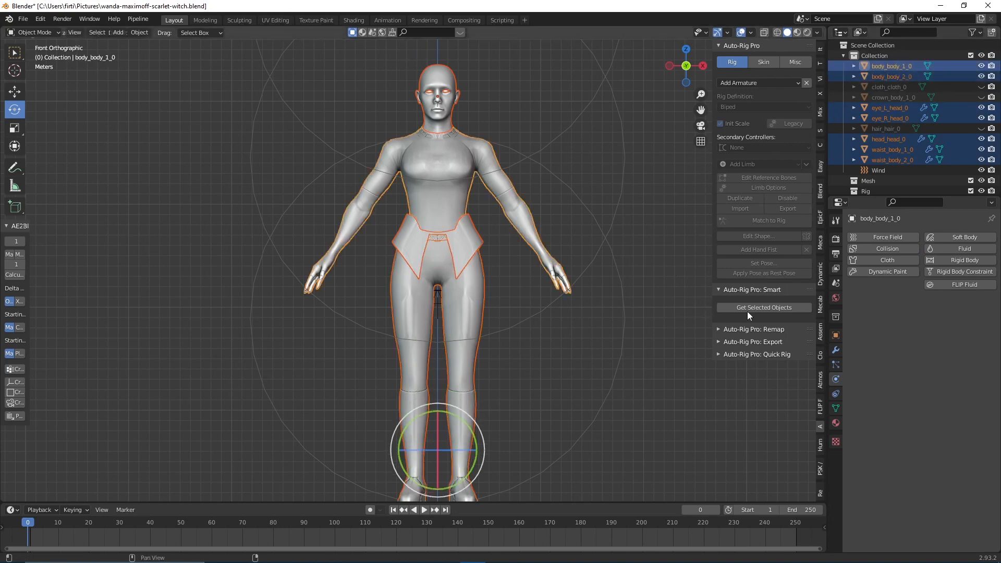
pyautogui.click(763, 307)
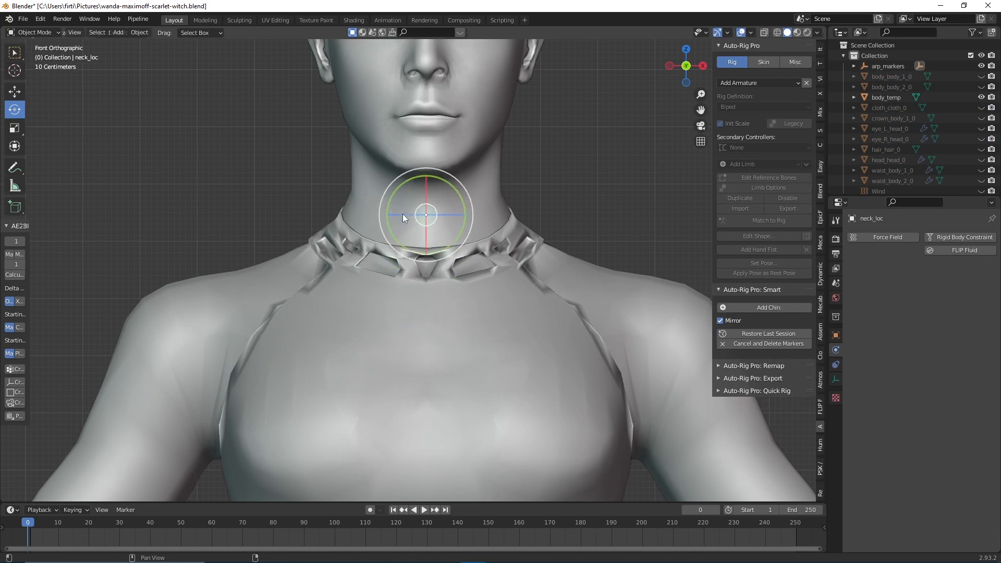
# - Place the chin marker below the lips, then the shoulder and wrist markers
pyautogui.click(768, 307)
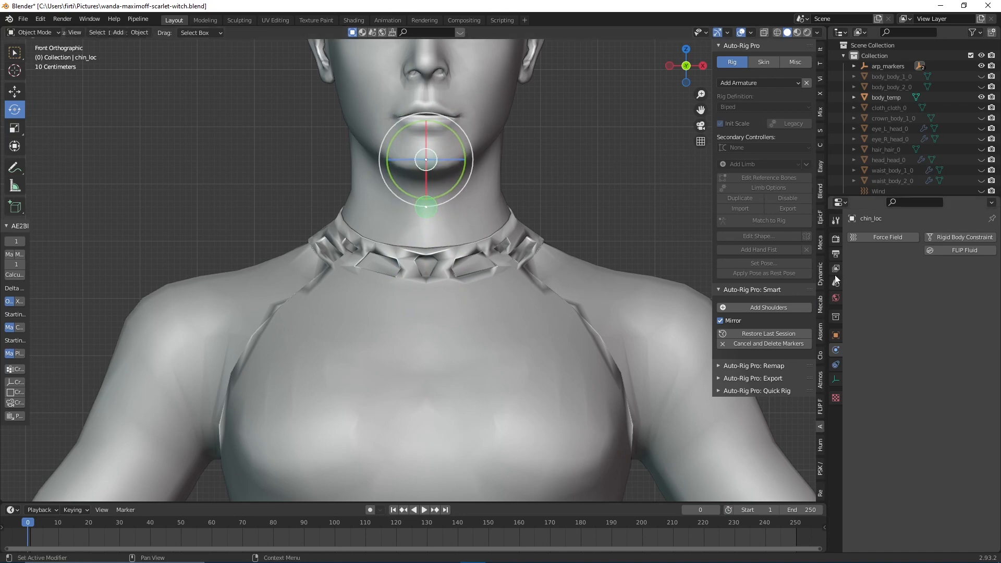
pyautogui.click(670, 328)
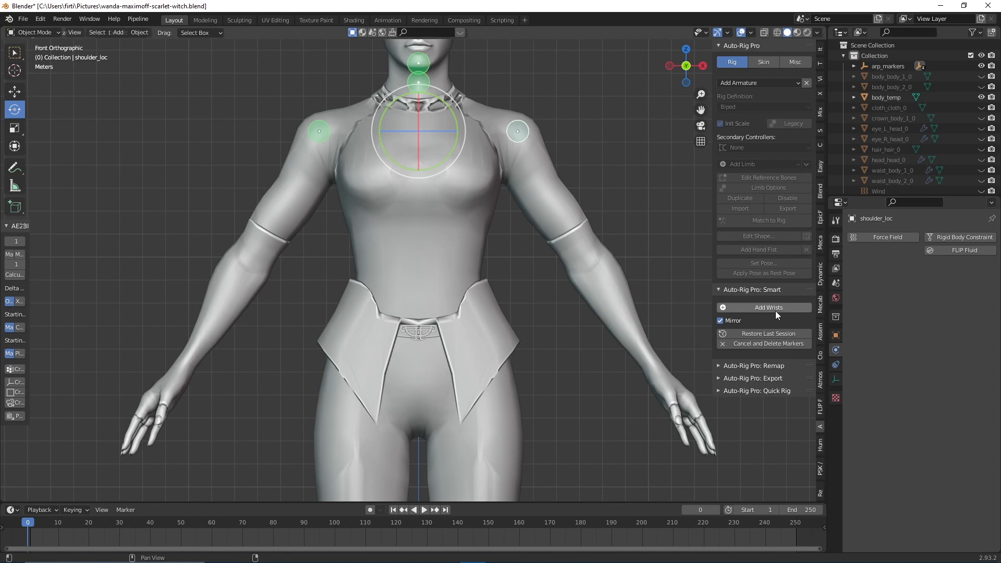
pyautogui.click(768, 306)
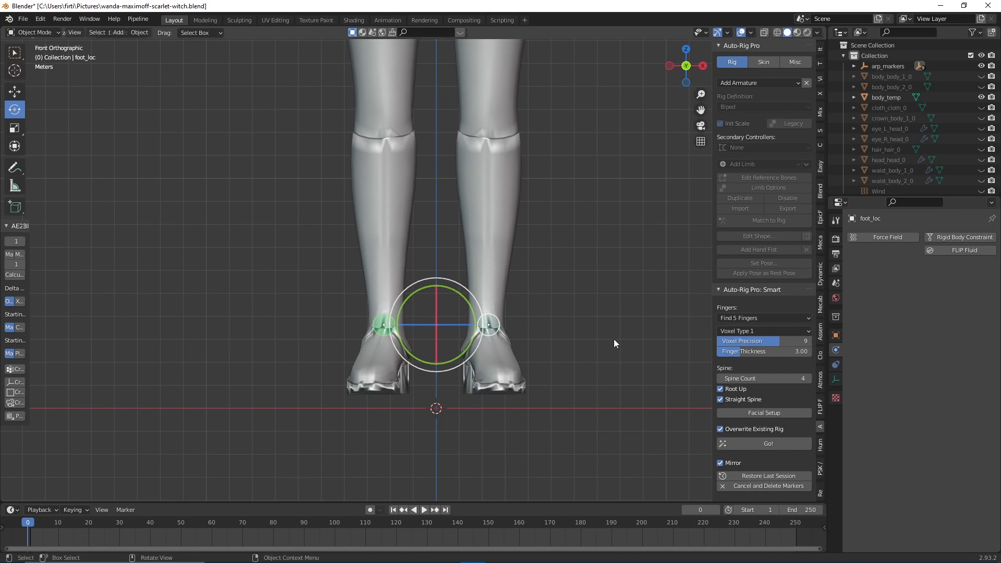
pyautogui.moveTo(478, 369)
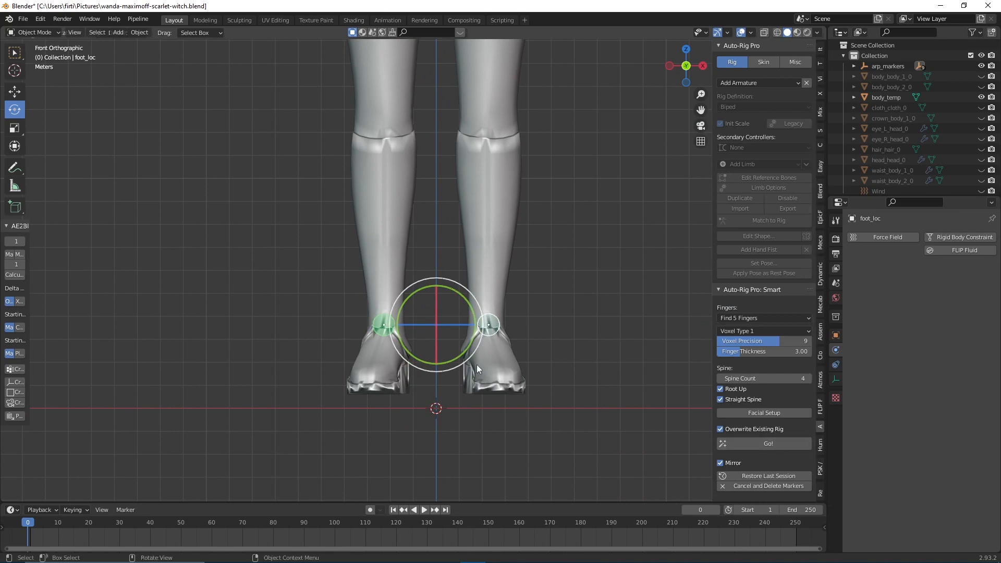
pyautogui.moveTo(571, 396)
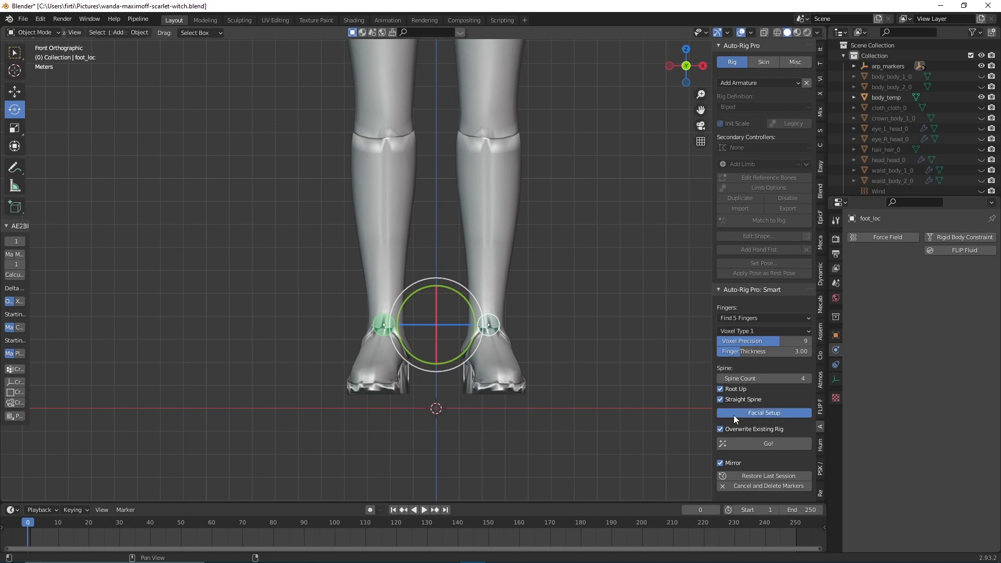
# - Begin Facial Setup in Material Preview and move the brow markers onto the eyebrows
pyautogui.click(763, 413)
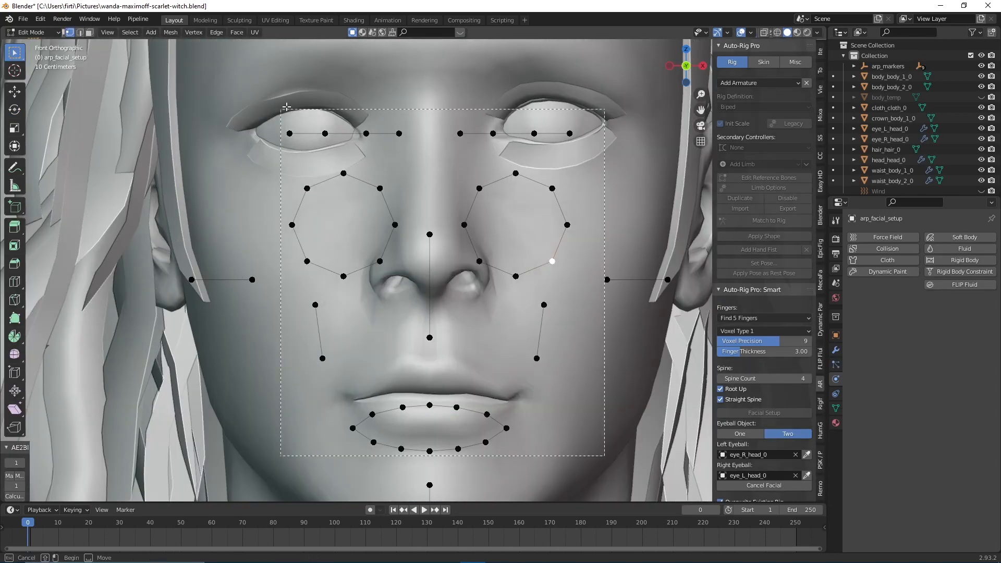
pyautogui.click(324, 132)
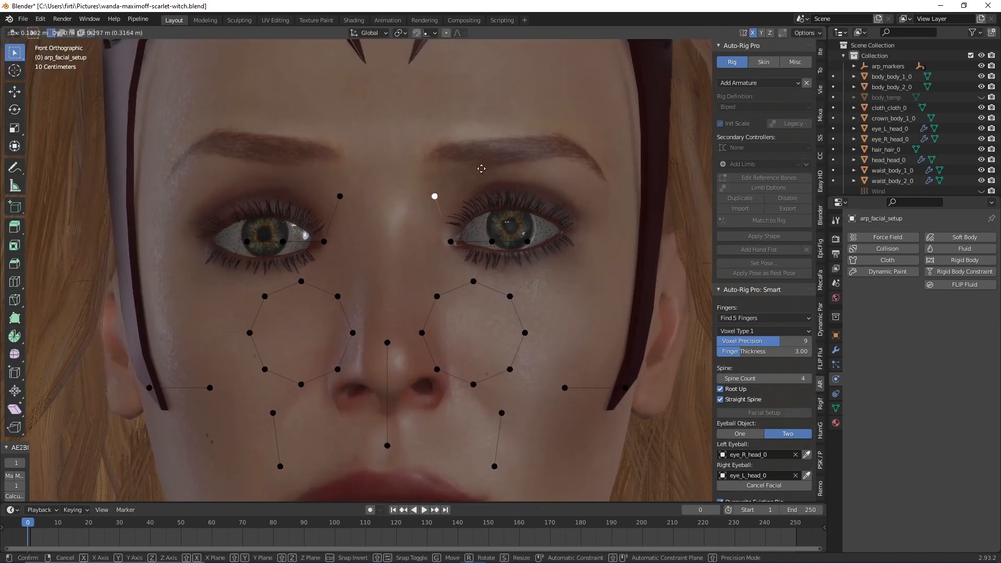
pyautogui.moveTo(434, 196); pyautogui.dragTo(518, 151)
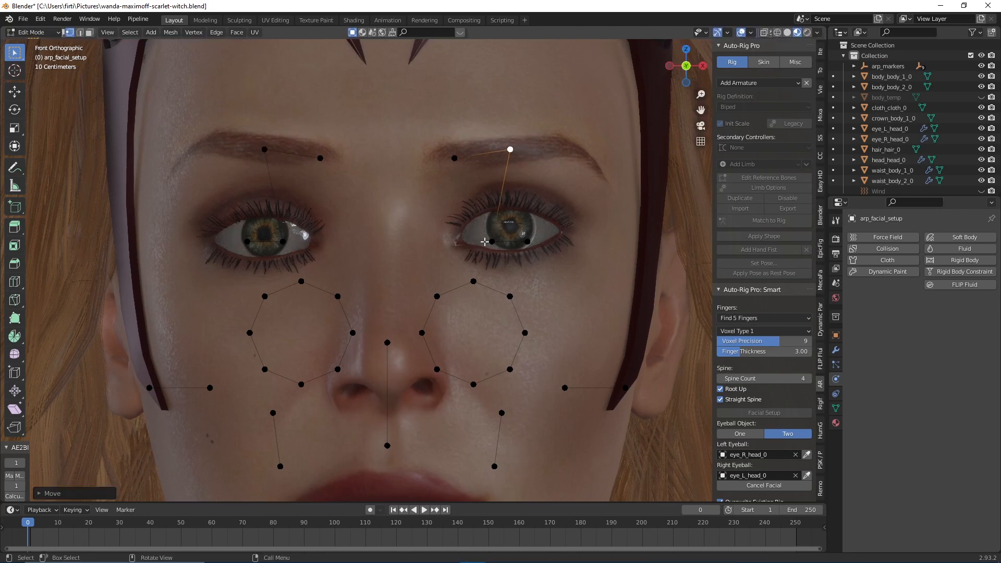
pyautogui.moveTo(510, 149); pyautogui.dragTo(562, 146)
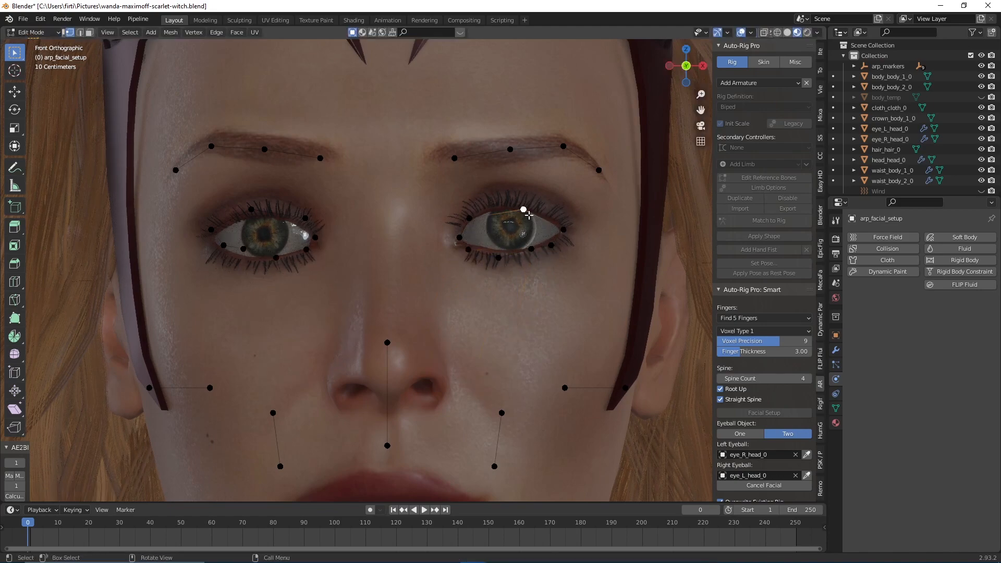
# - Fit the eyelid marker to the eye and drag cheek and jawline markers down beside the mouth
pyautogui.moveTo(523, 210); pyautogui.dragTo(502, 254)
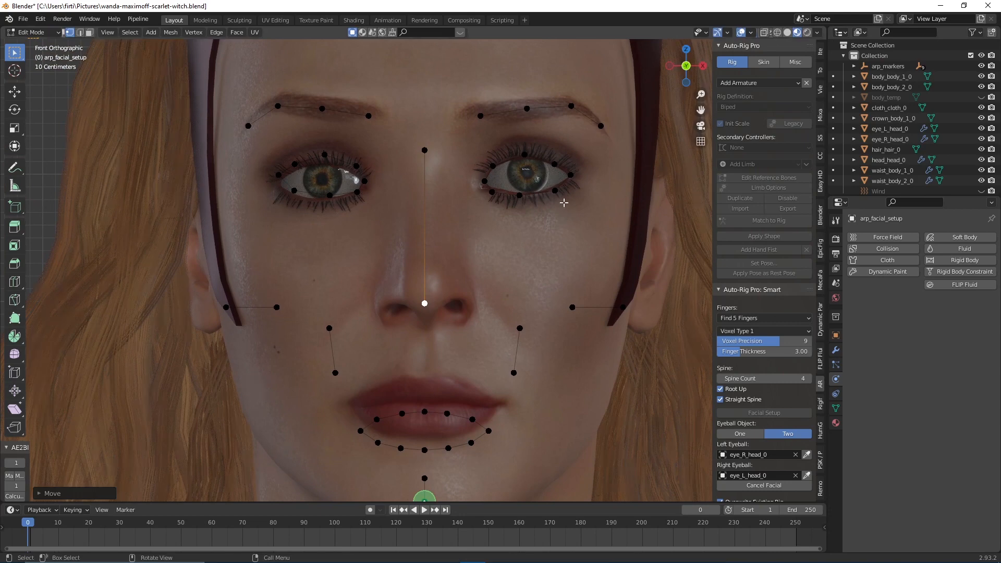
pyautogui.moveTo(536, 232)
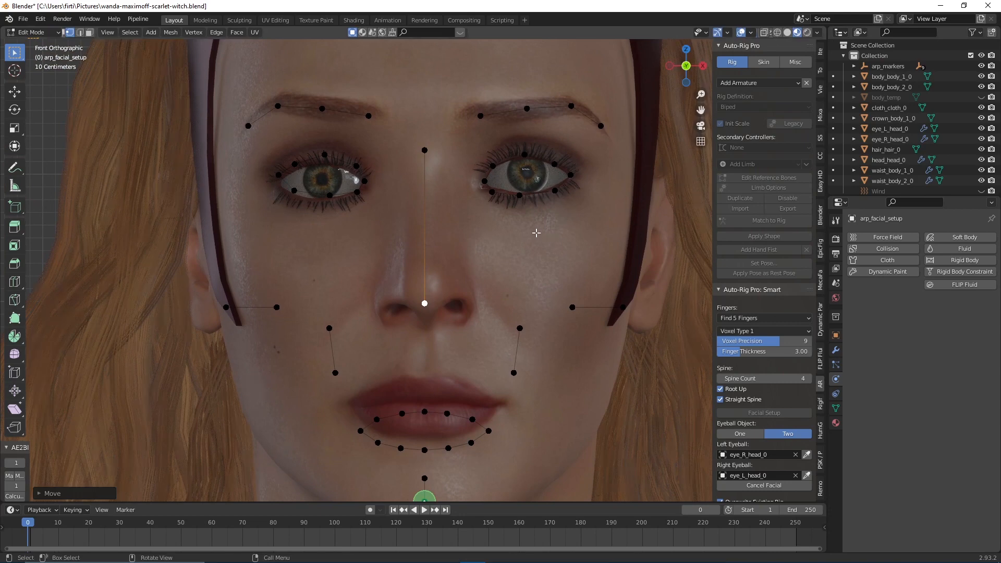
pyautogui.moveTo(249, 156); pyautogui.dragTo(378, 223)
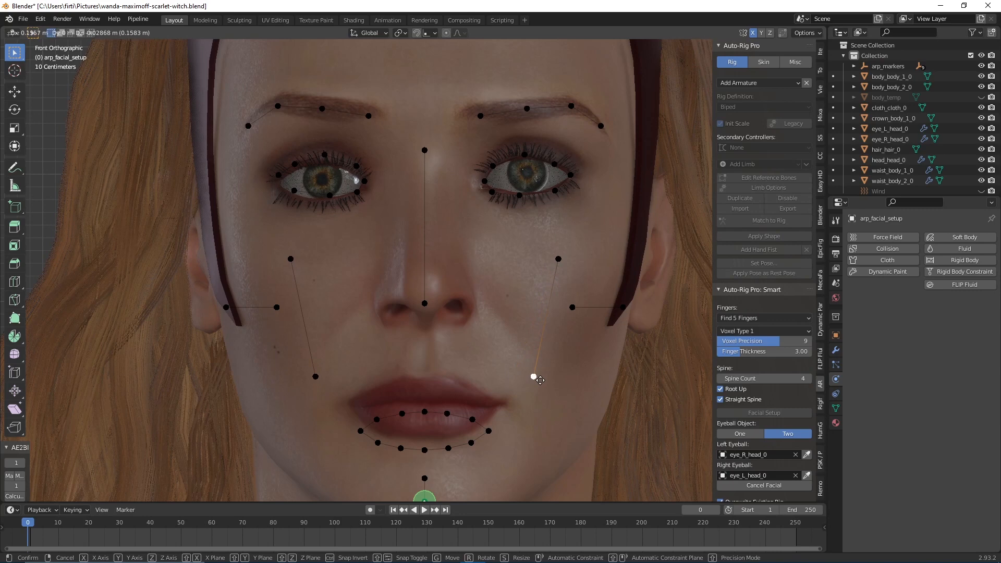
pyautogui.moveTo(535, 377); pyautogui.dragTo(663, 197)
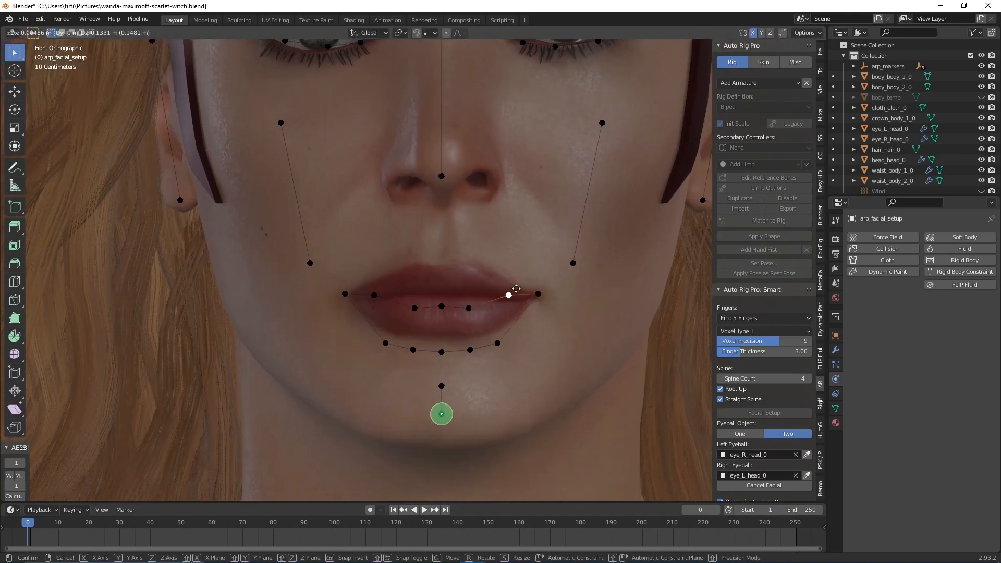
# - Drag the lip corner, upper lip and lower lip markers onto the mouth outline
pyautogui.moveTo(509, 294); pyautogui.dragTo(473, 270)
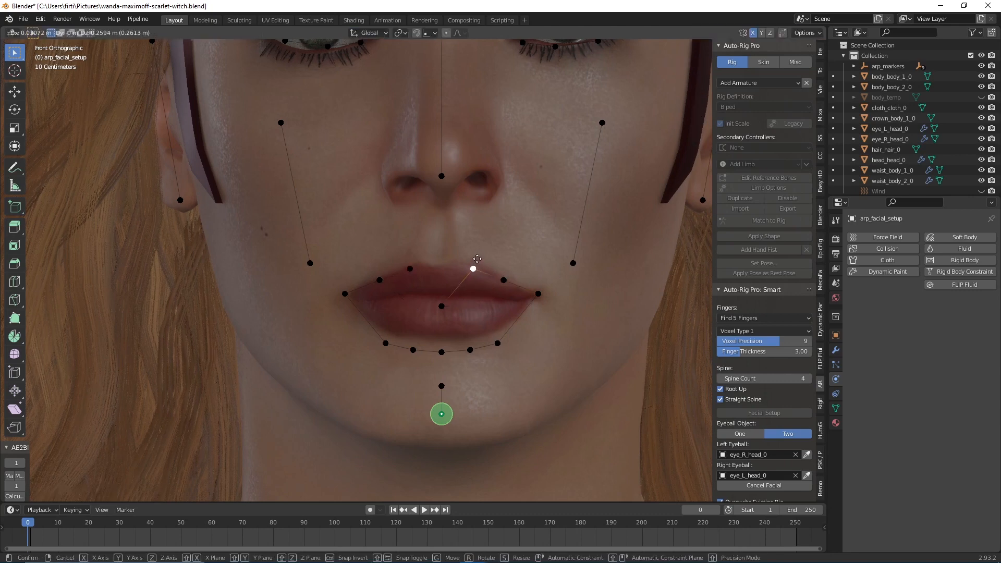
pyautogui.moveTo(474, 268); pyautogui.dragTo(440, 263)
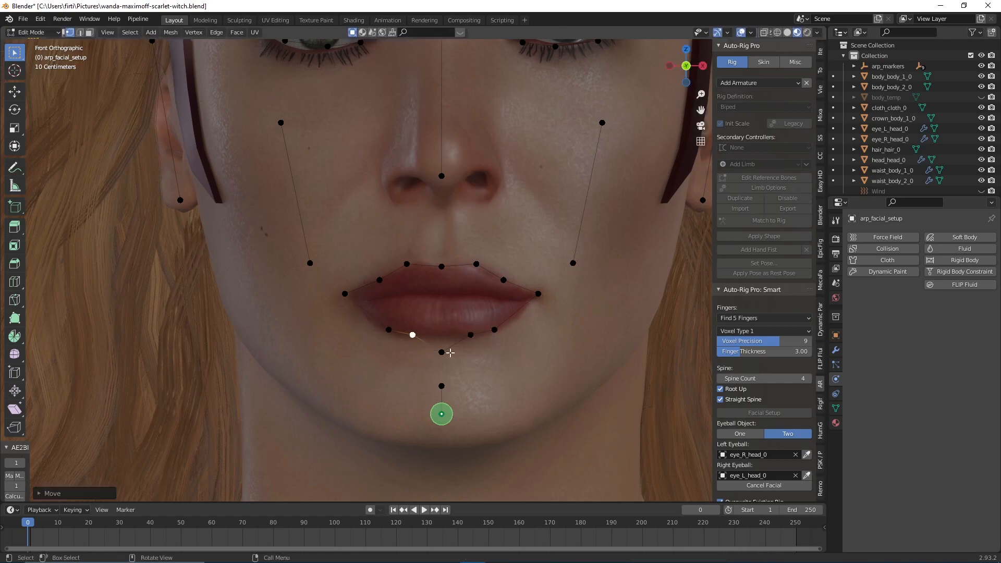
pyautogui.moveTo(413, 335); pyautogui.dragTo(439, 335)
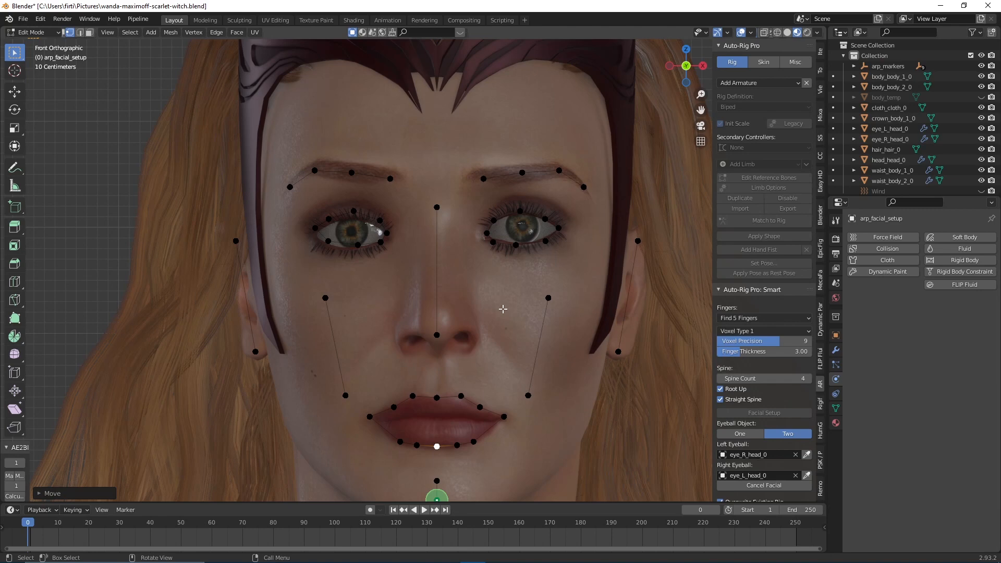
pyautogui.moveTo(528, 300)
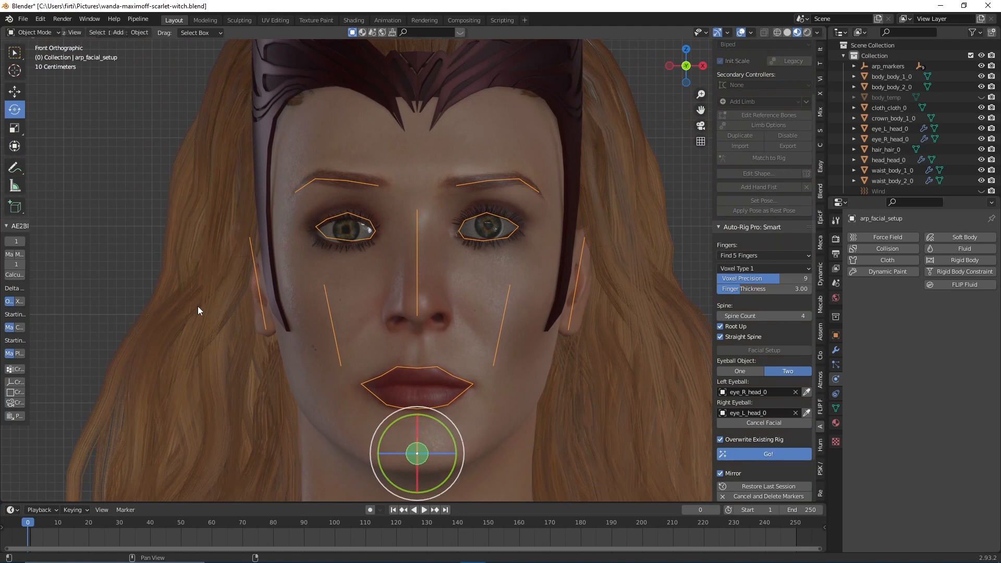
# - Run Go! in Auto-Rig Pro Smart to build the reference skeleton from the markers
pyautogui.click(768, 453)
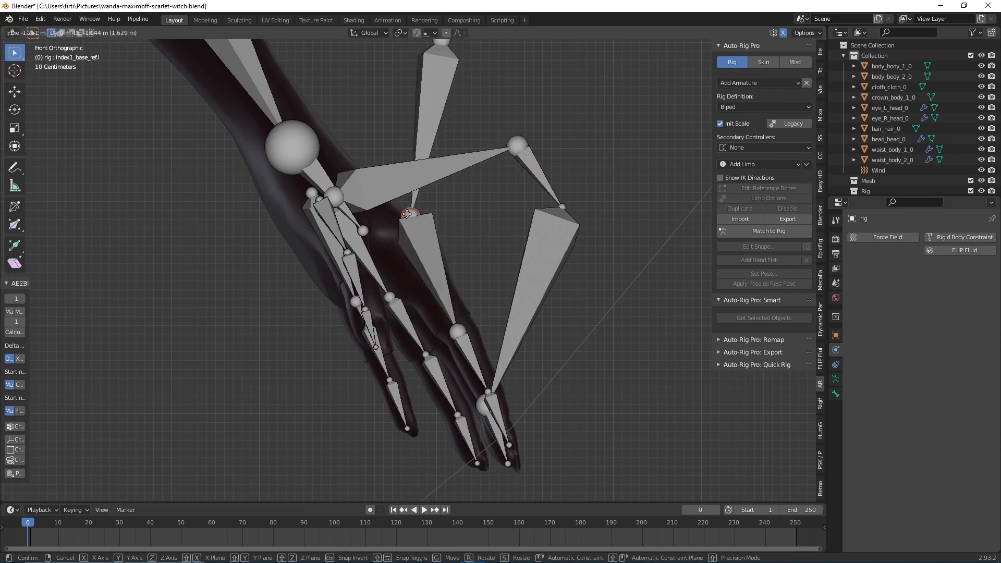
# - Move the finger reference bones onto the hand mesh from front and top views
pyautogui.moveTo(409, 214); pyautogui.dragTo(389, 65)
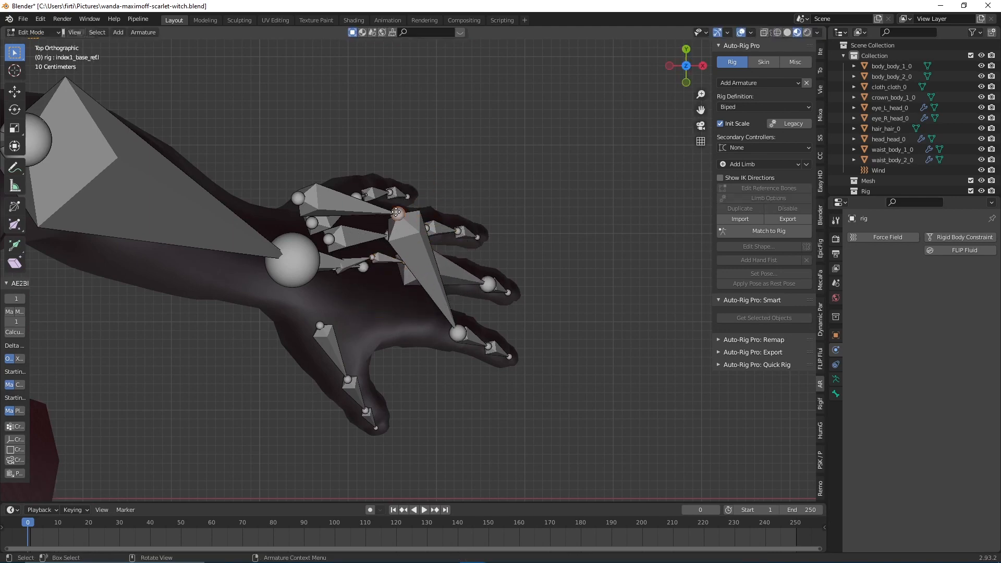
pyautogui.moveTo(396, 212); pyautogui.dragTo(297, 199)
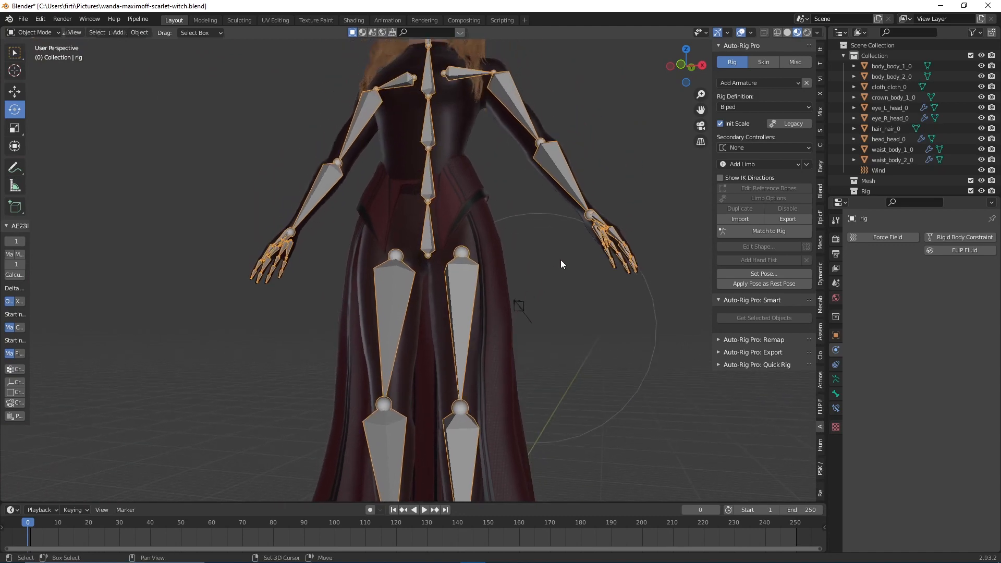
# - Run Match to Rig to generate the final control rig from the reference bones
pyautogui.click(769, 230)
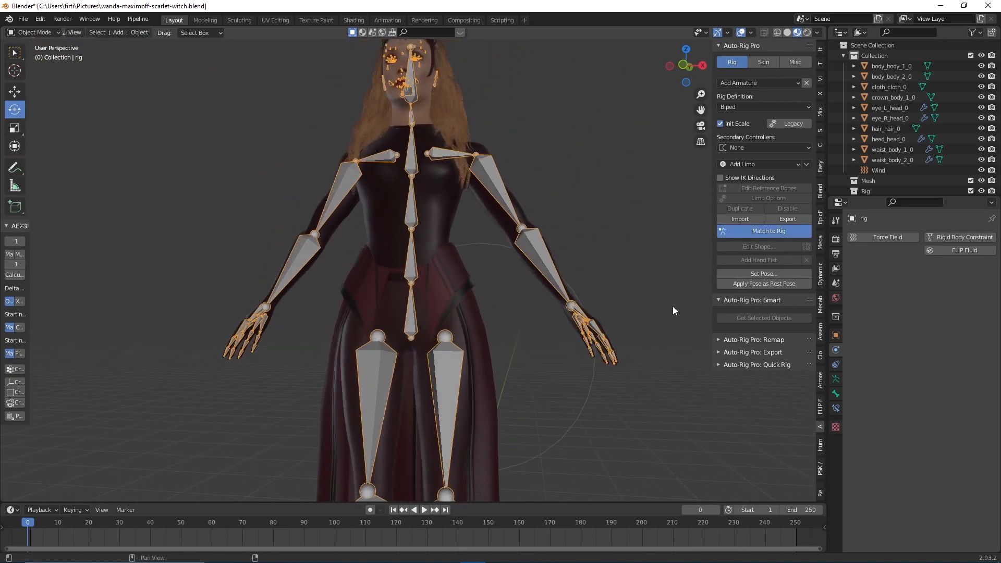
pyautogui.click(763, 230)
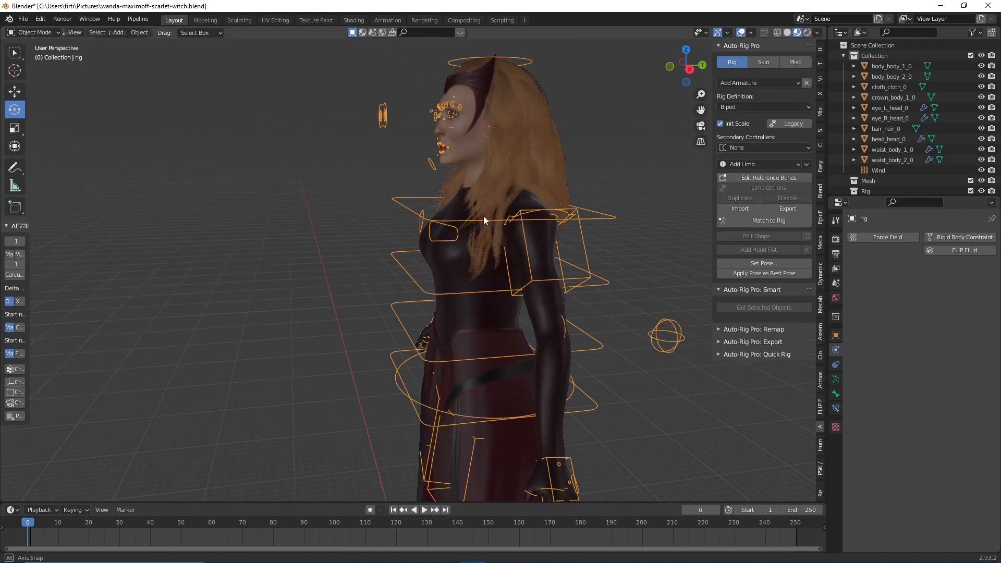
# - Hide the crown mesh again, leaving the bare body inside the rig controls
pyautogui.moveTo(485, 220); pyautogui.dragTo(484, 249)
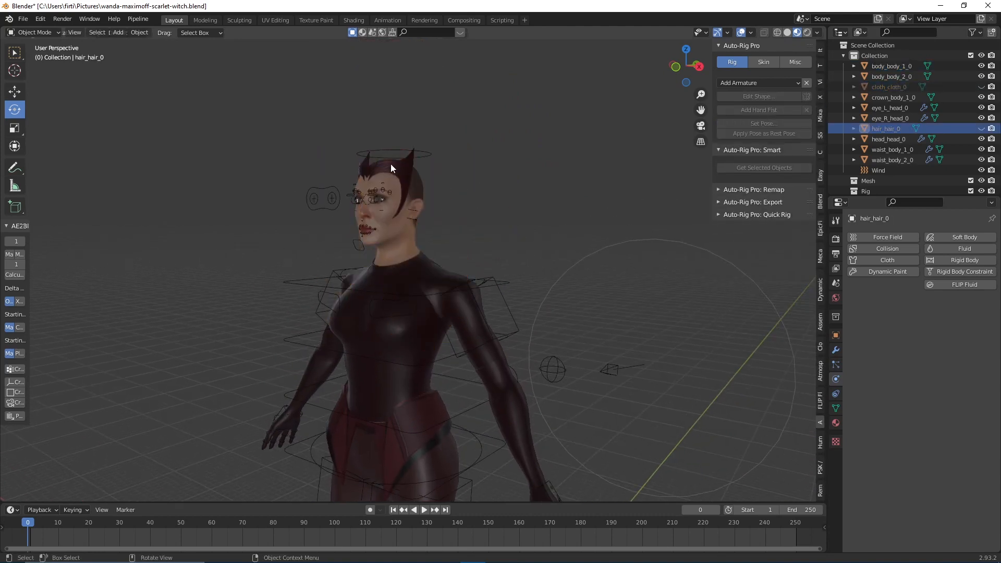
pyautogui.click(891, 160)
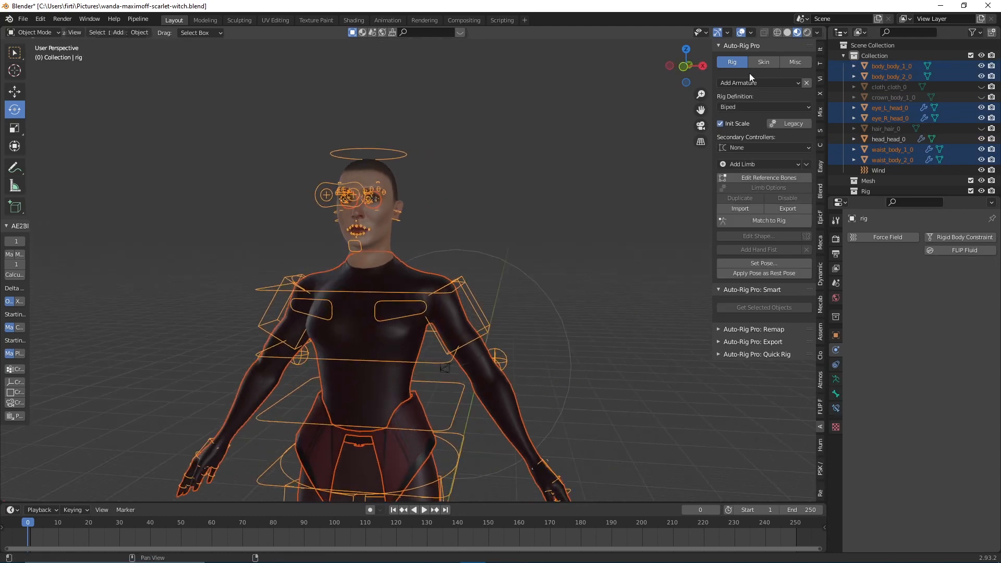
# - Bind the selected body, eye and waist meshes to the Auto-Rig Pro rig from the Skin panel
pyautogui.click(763, 62)
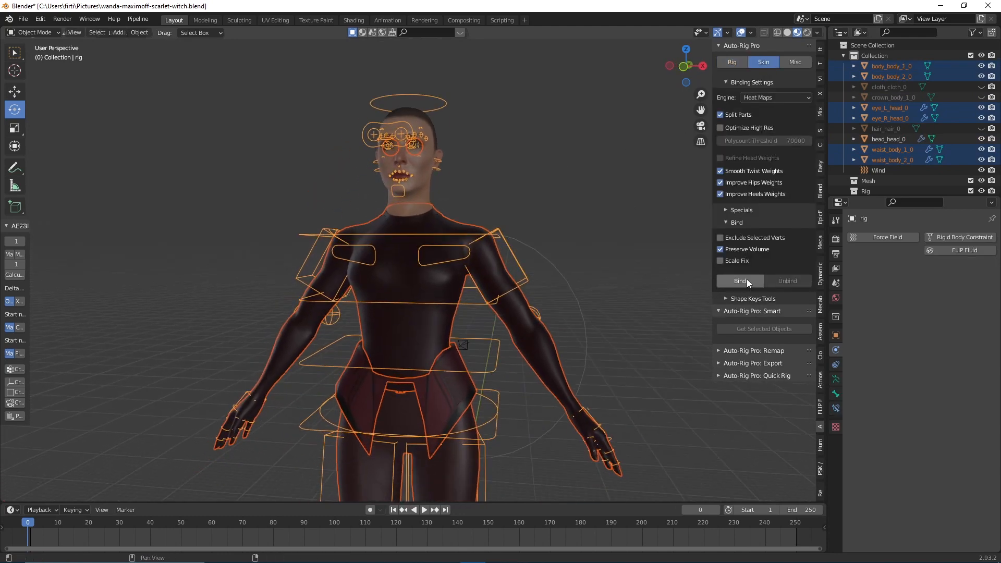
pyautogui.click(739, 281)
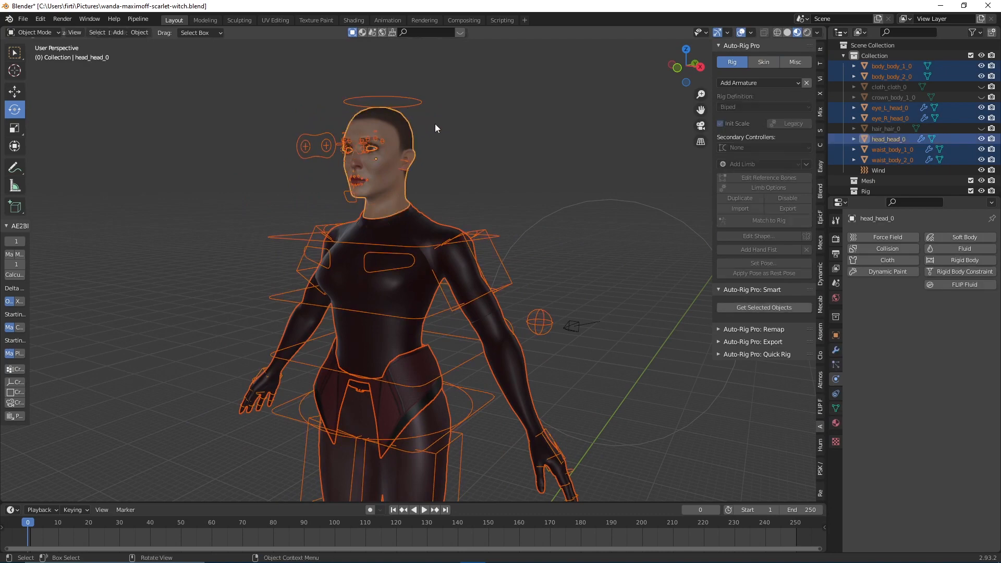
# - Bind head_head_0 to the rig so the facial controls drive the head mesh
pyautogui.click(763, 62)
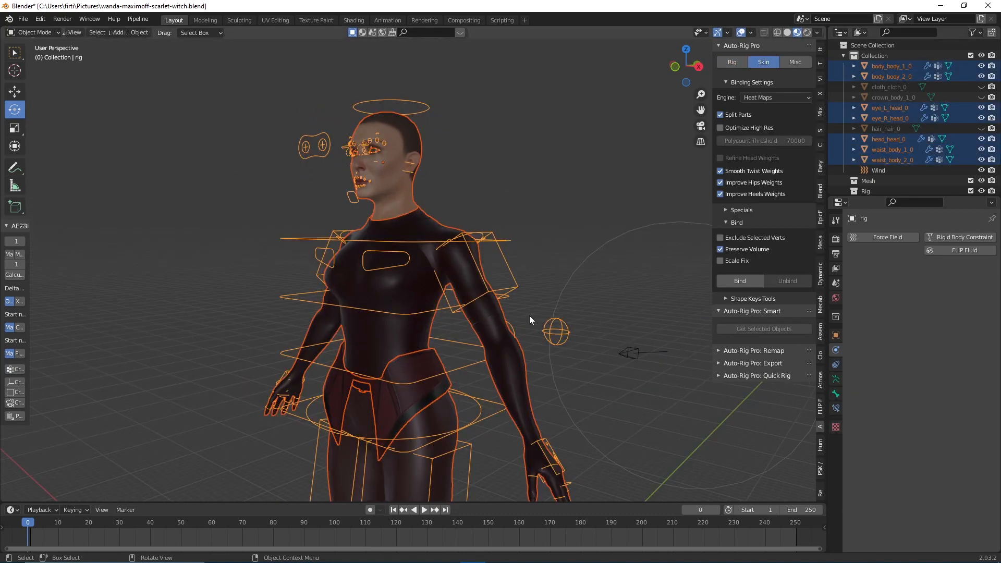
pyautogui.click(399, 249)
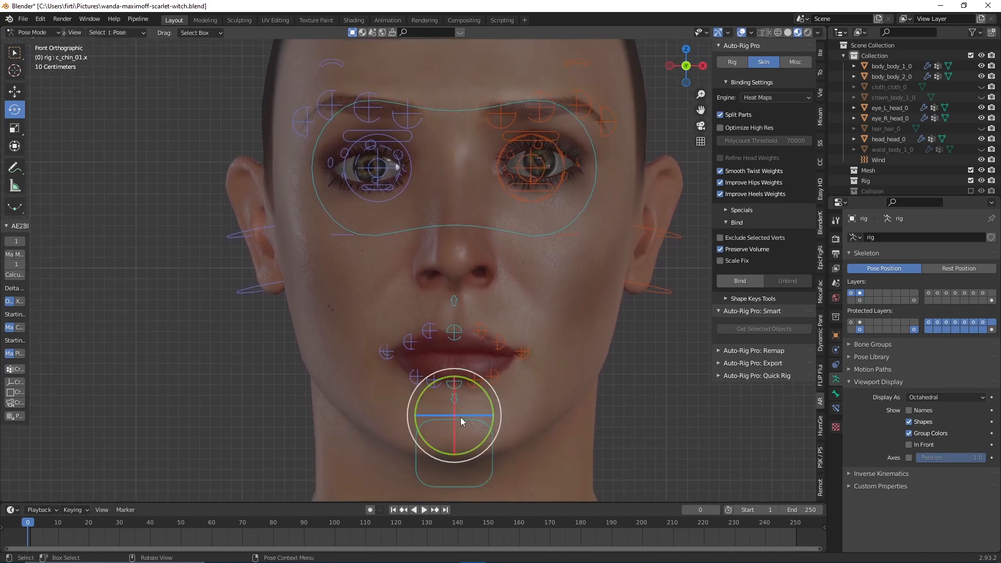
# - Move c_chin_01 and c_lips_smile to confirm the face deforms, then clear the test pose
pyautogui.moveTo(460, 255); pyautogui.dragTo(421, 436)
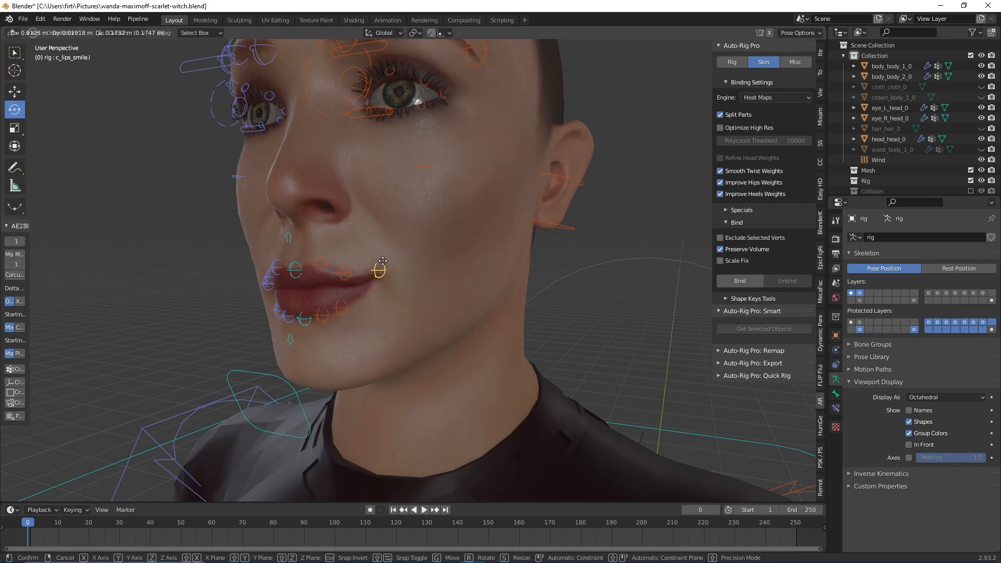
pyautogui.moveTo(379, 261); pyautogui.dragTo(383, 271)
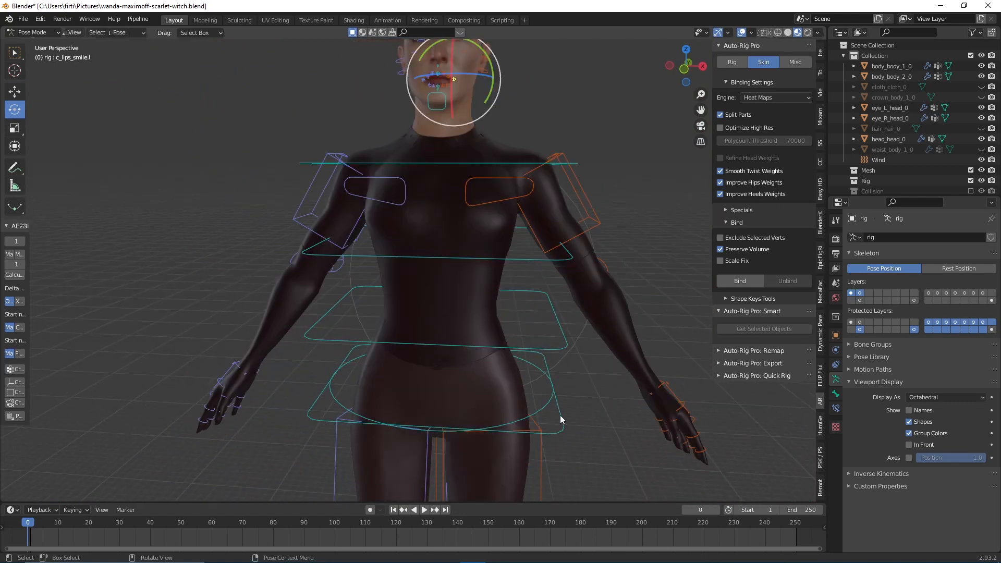
pyautogui.press('g')
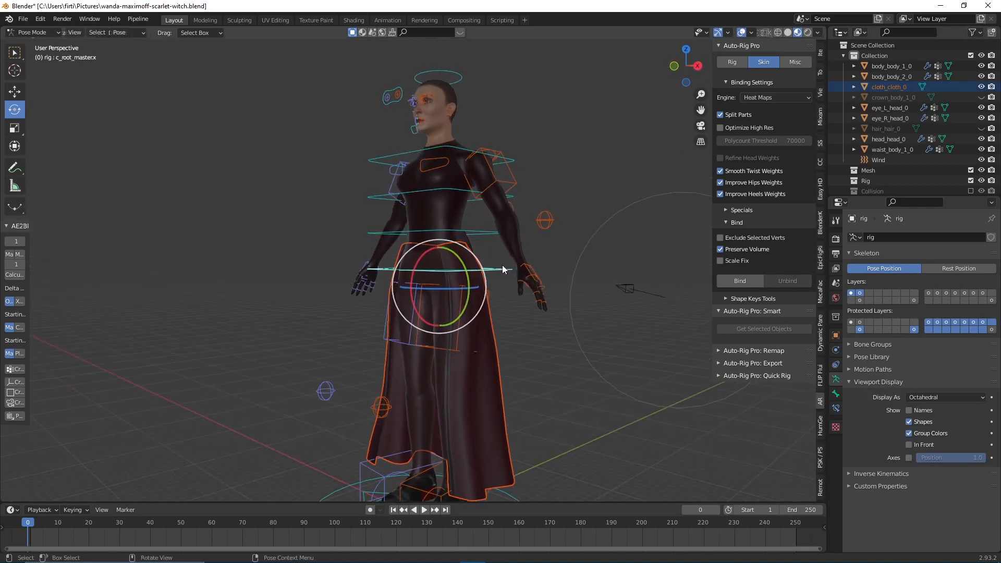
# - Parent cloth_cloth_0 to the c_root_master bone so the coat follows the rig
pyautogui.moveTo(505, 268); pyautogui.dragTo(445, 329)
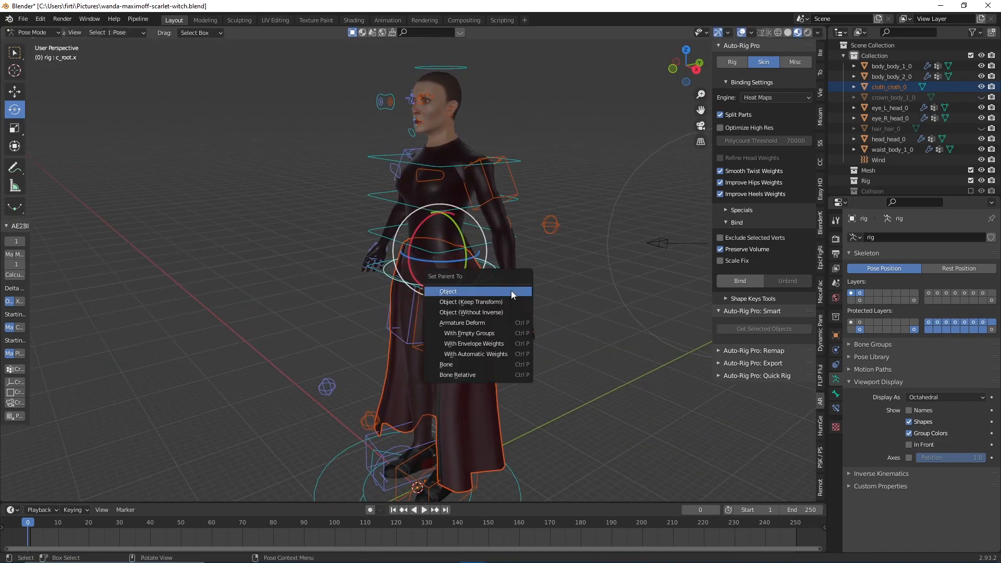
pyautogui.click(447, 291)
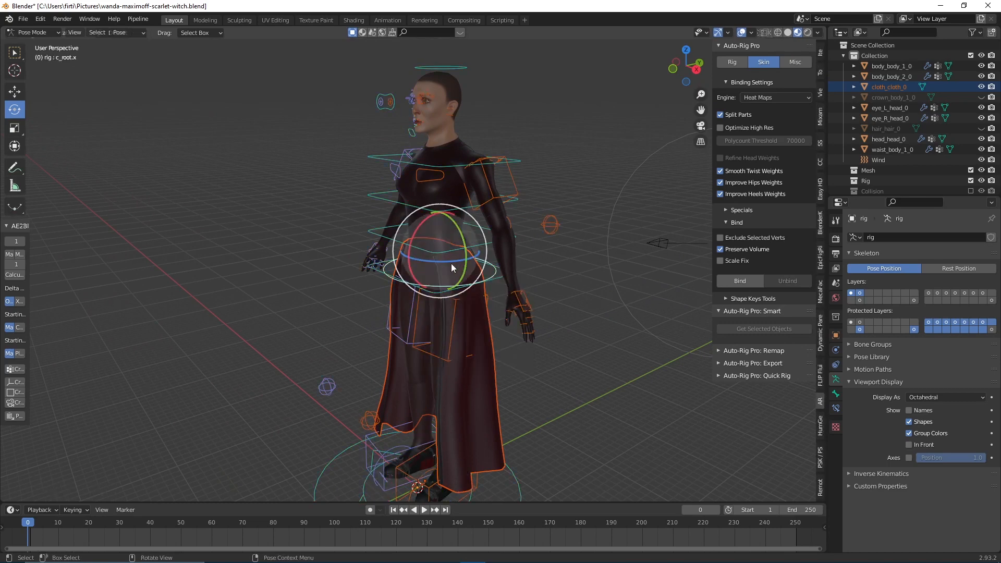
pyautogui.moveTo(451, 250); pyautogui.dragTo(502, 271)
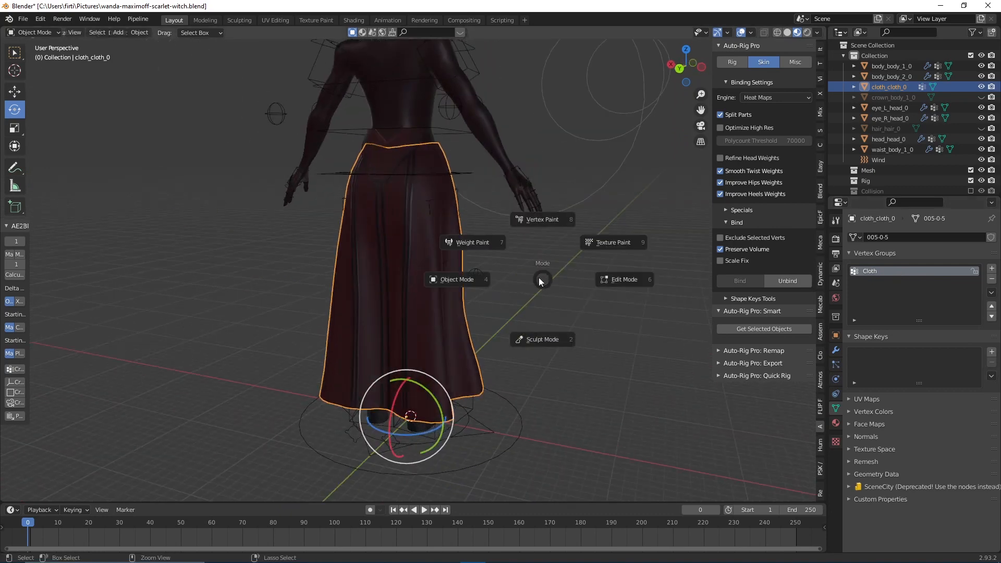
pyautogui.click(472, 242)
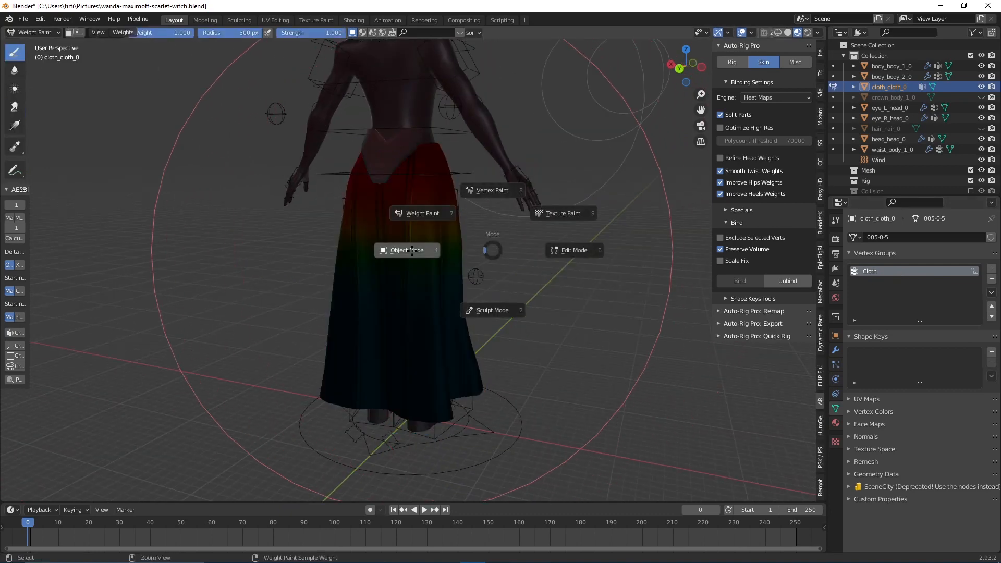
pyautogui.click(573, 249)
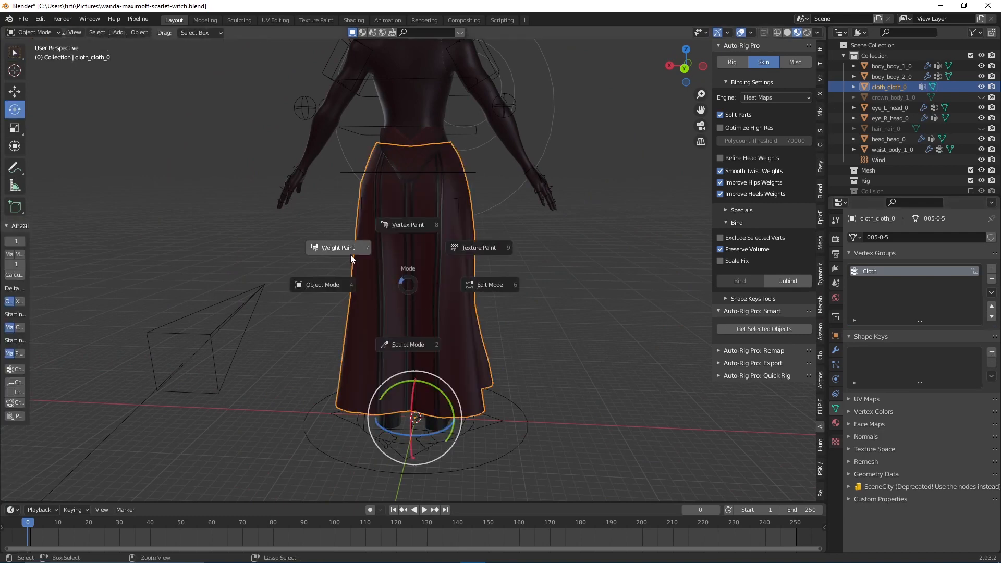
pyautogui.click(337, 247)
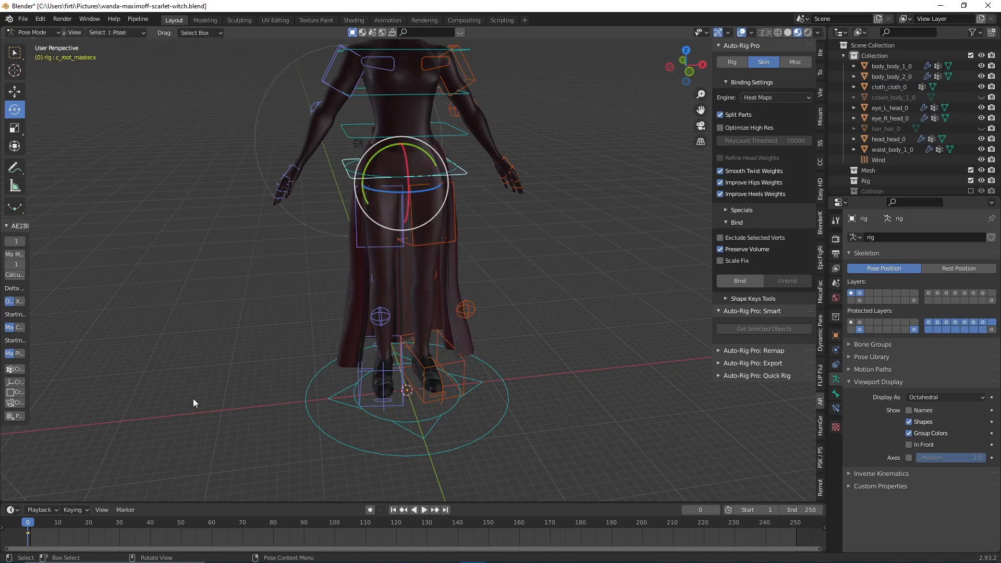
# - Keyframe the root controller at frame 0 and a moved pose a few frames later
pyautogui.click(88, 522)
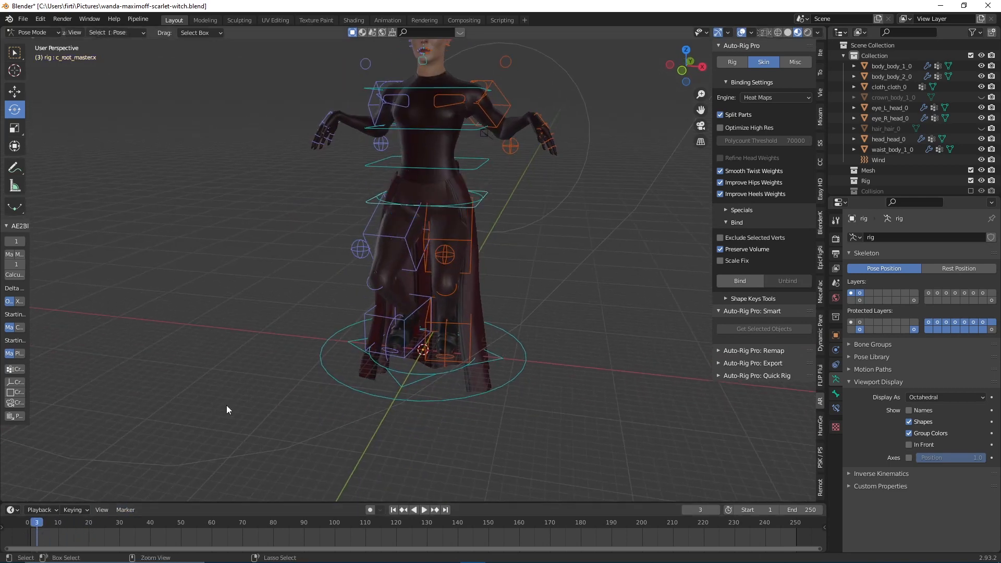
pyautogui.press('i')
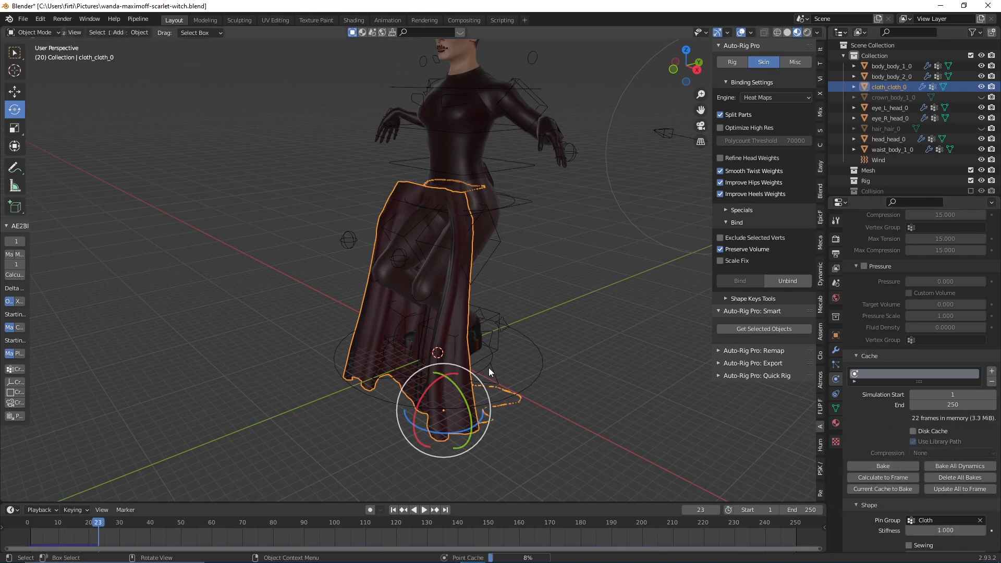
# - Play the timeline with cloth_cloth_0 selected to cache the coat's first simulation frames
pyautogui.click(87, 522)
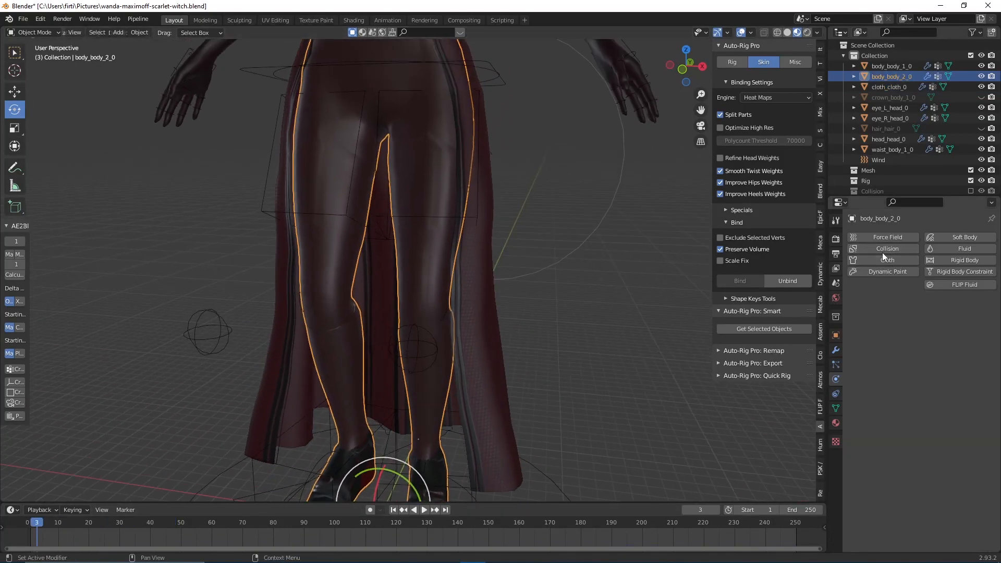
# - Add Collision physics to body_body_2_0, then bake cloth_cloth_0's cloth cache
pyautogui.click(886, 248)
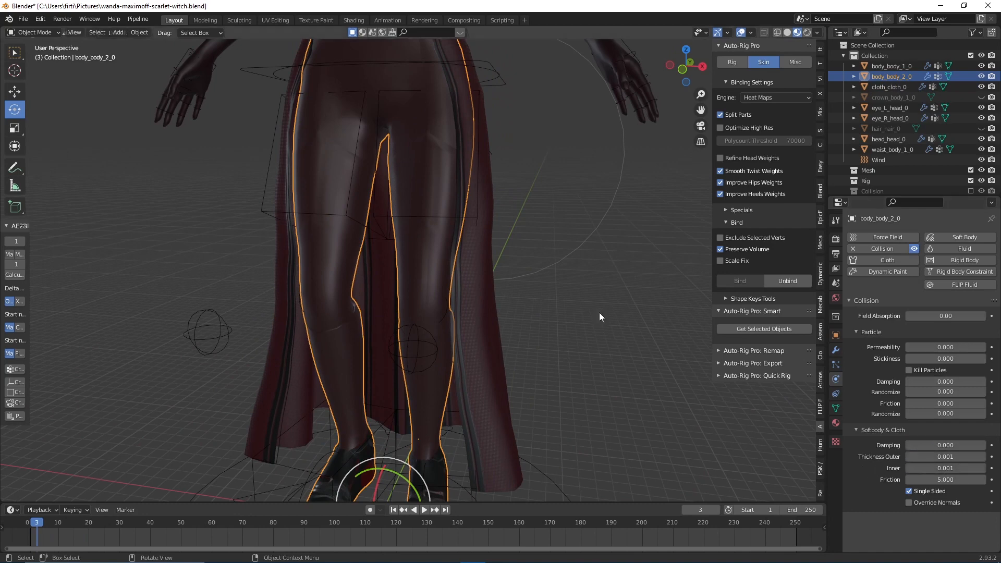
pyautogui.click(889, 86)
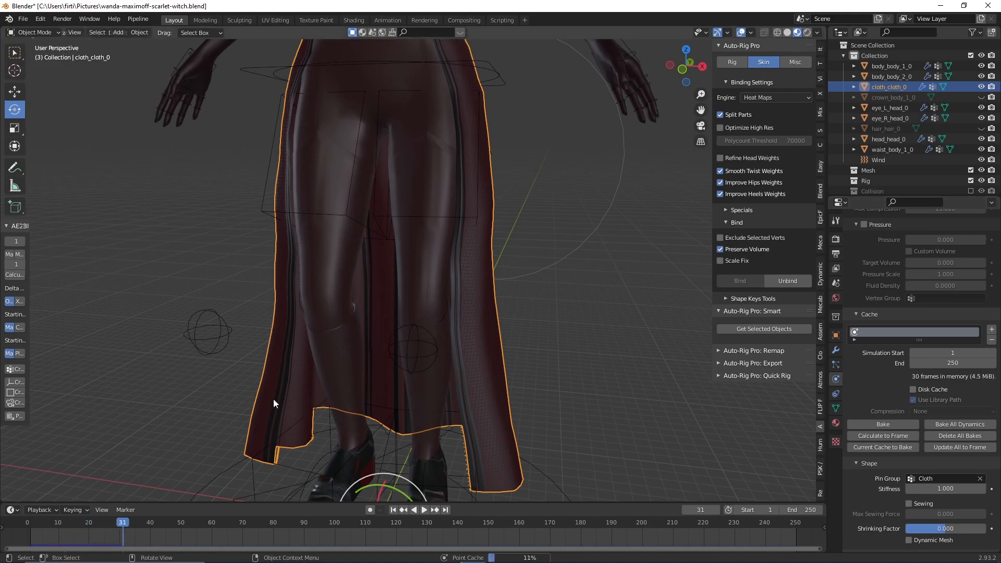
pyautogui.click(414, 510)
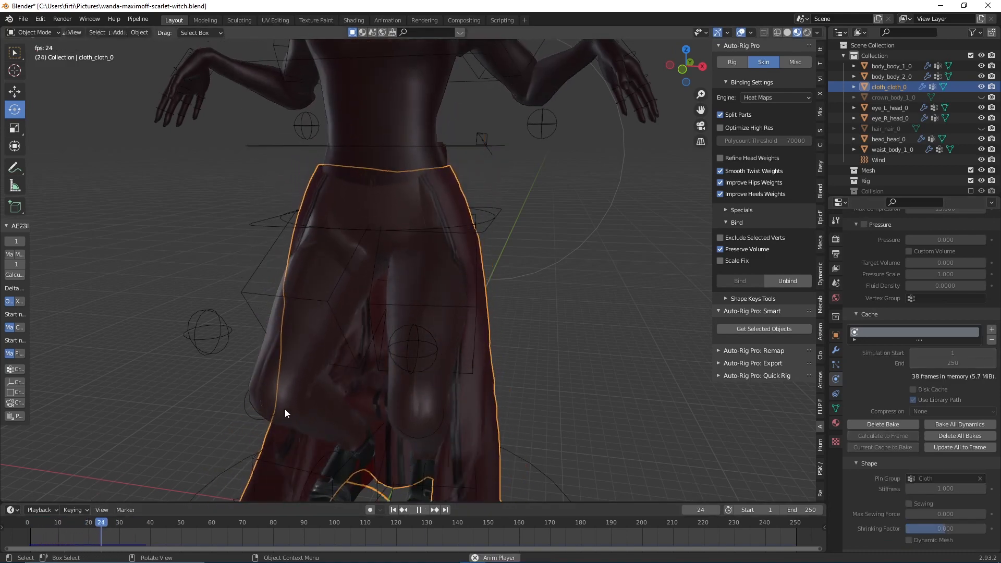